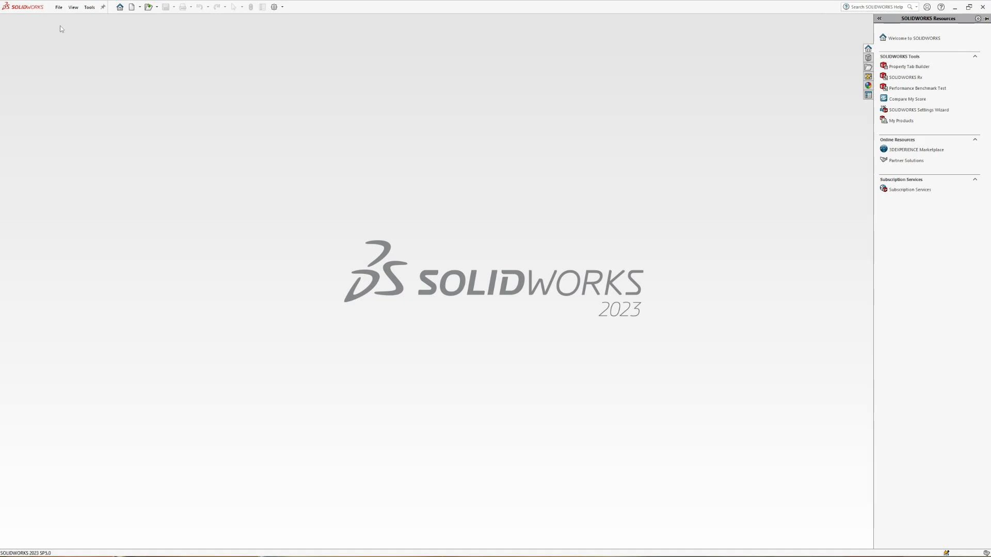
# Show the file commands with the list of recently opened documents.
pyautogui.click(58, 7)
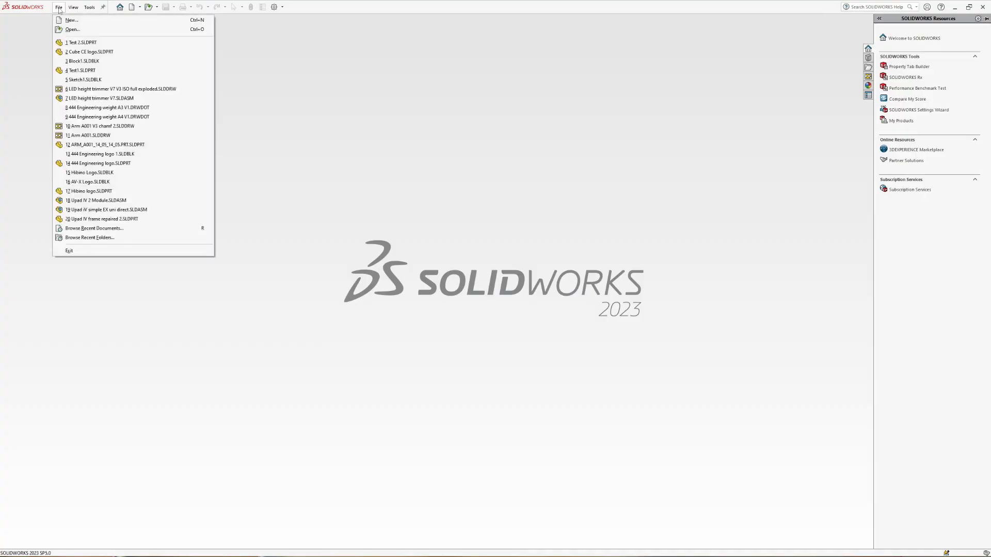
# Create a new Part and bring up its equations and global variables manager.
pyautogui.click(71, 20)
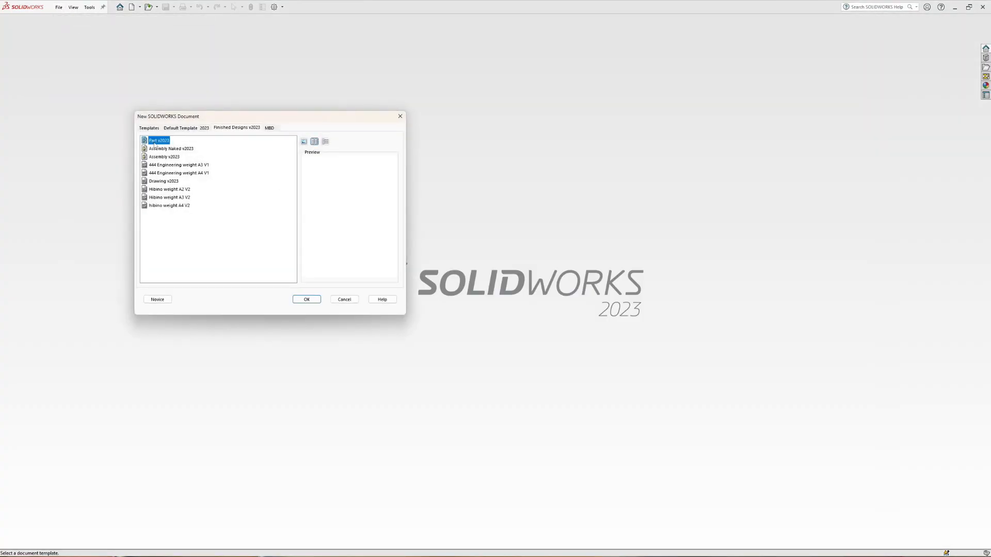
pyautogui.click(306, 299)
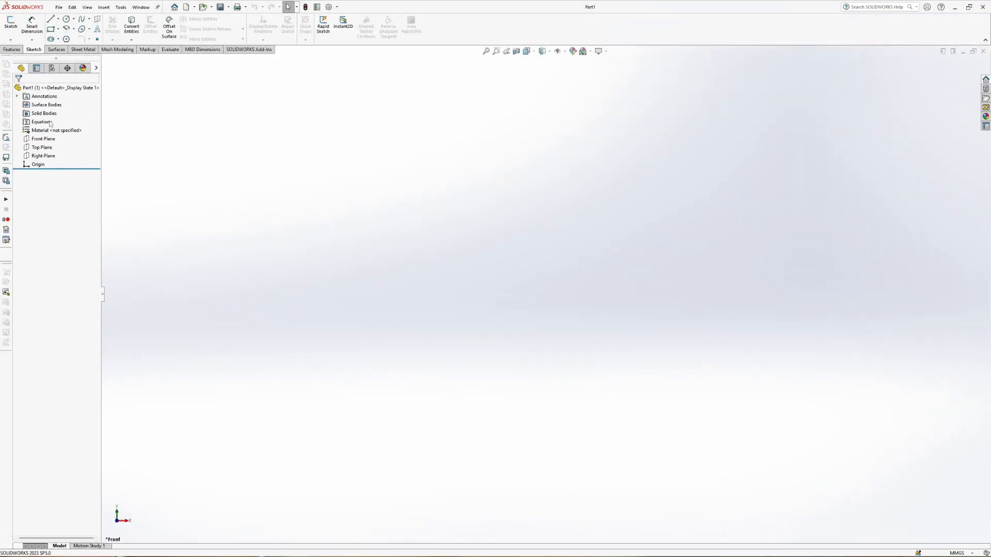
pyautogui.doubleClick(42, 122)
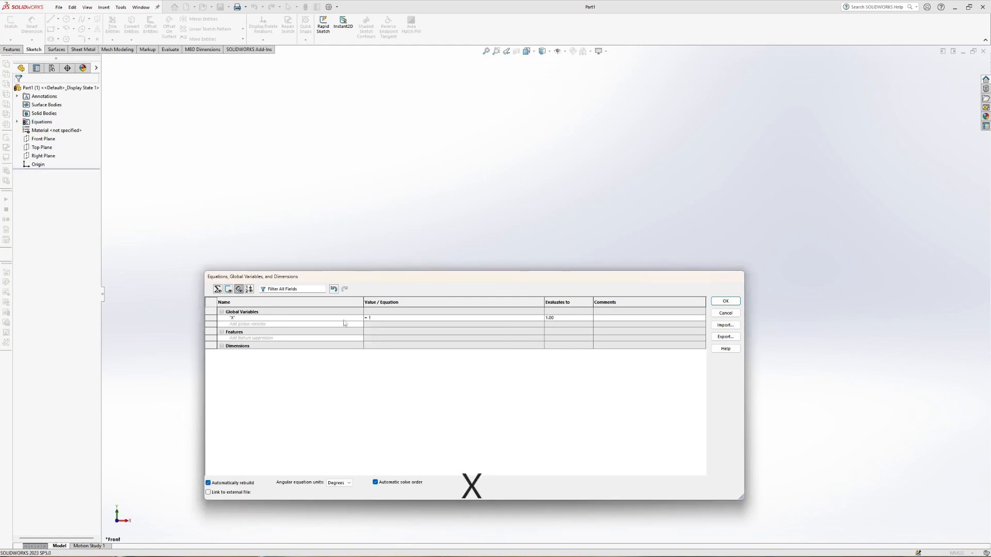
# Save the global variable X = 1 in the Equations dialog.
pyautogui.click(724, 300)
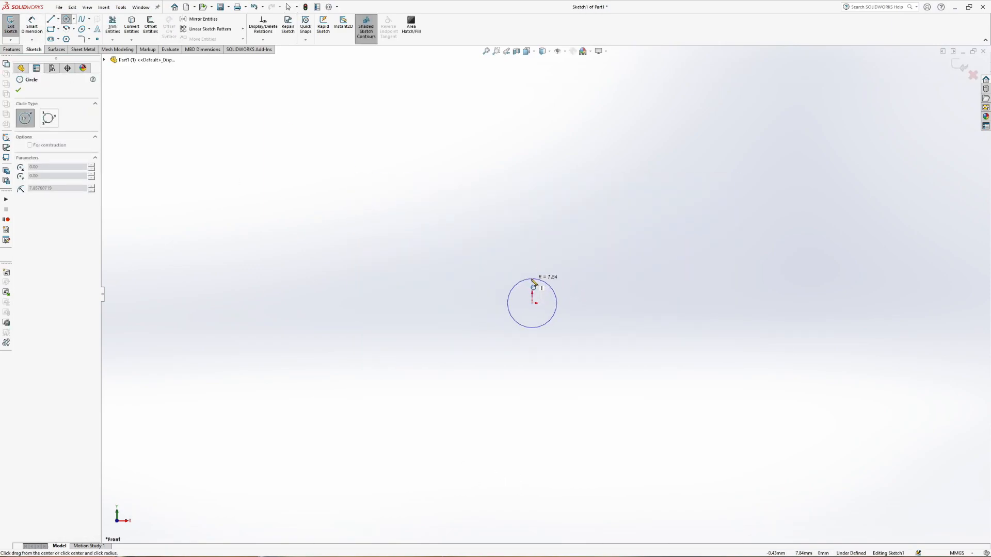
# Place a circle at the origin and drive its diameter with the equation ="X"*20.
pyautogui.click(533, 288)
pyautogui.write('="X"*20')
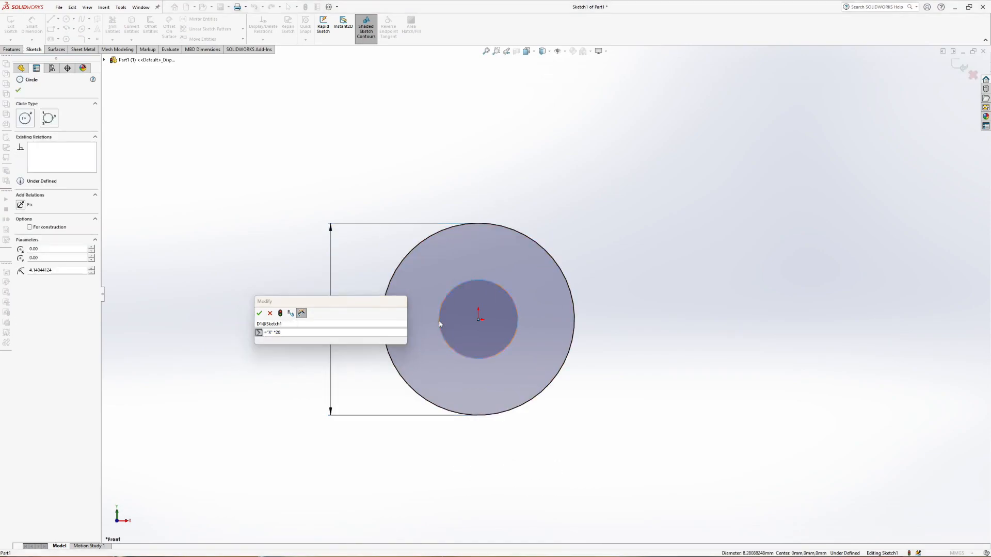
pyautogui.click(259, 314)
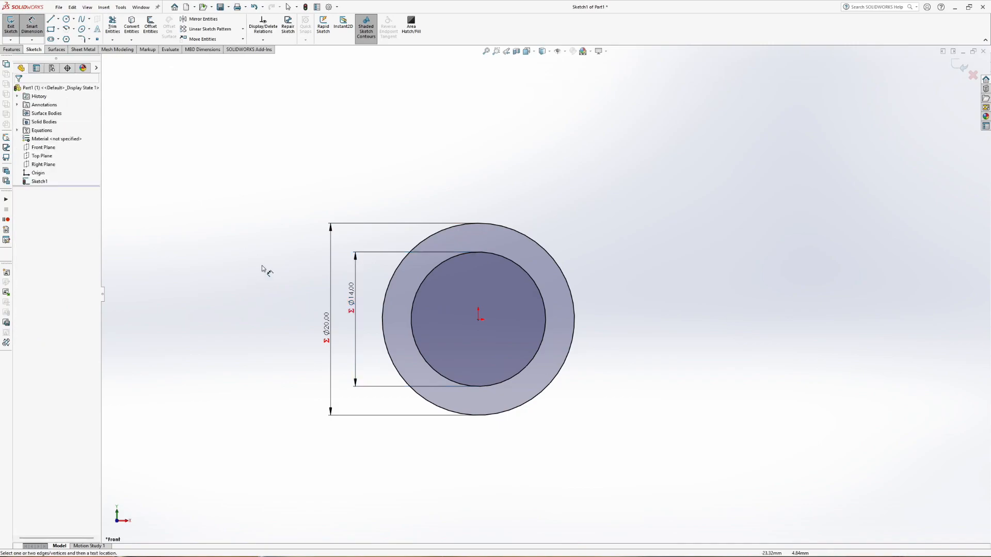
# Draw two lines across the ring and constrain both with Make Vertical.
pyautogui.click(52, 19)
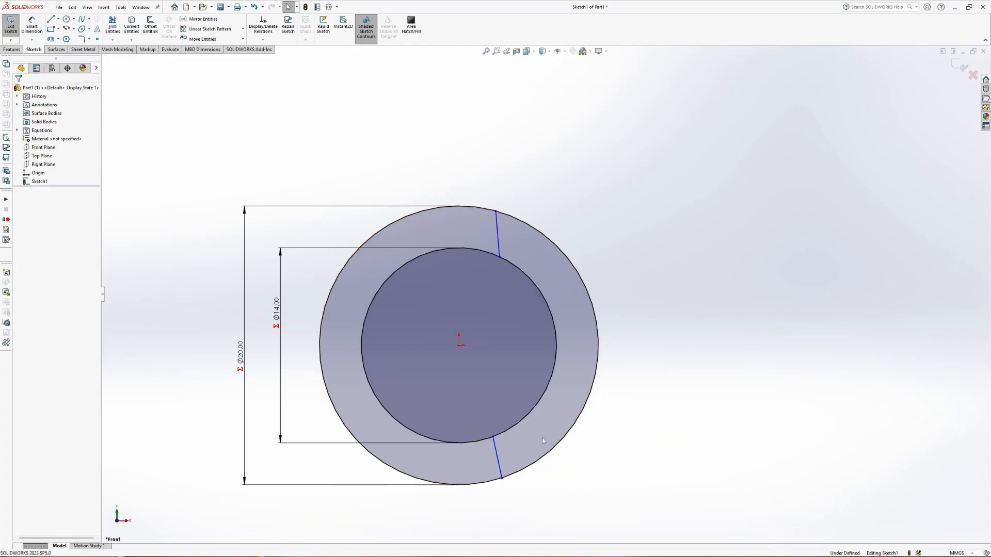
pyautogui.click(497, 450)
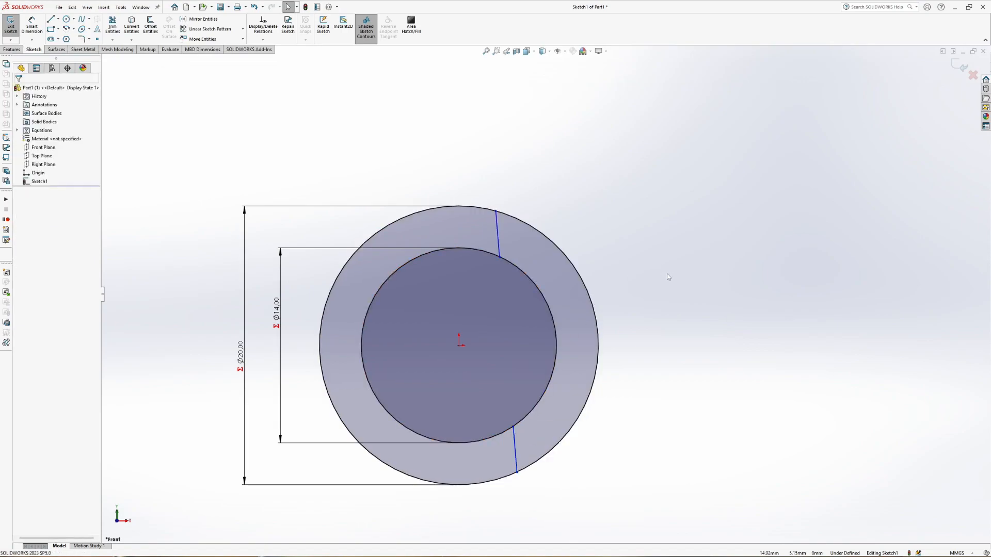
pyautogui.click(512, 456)
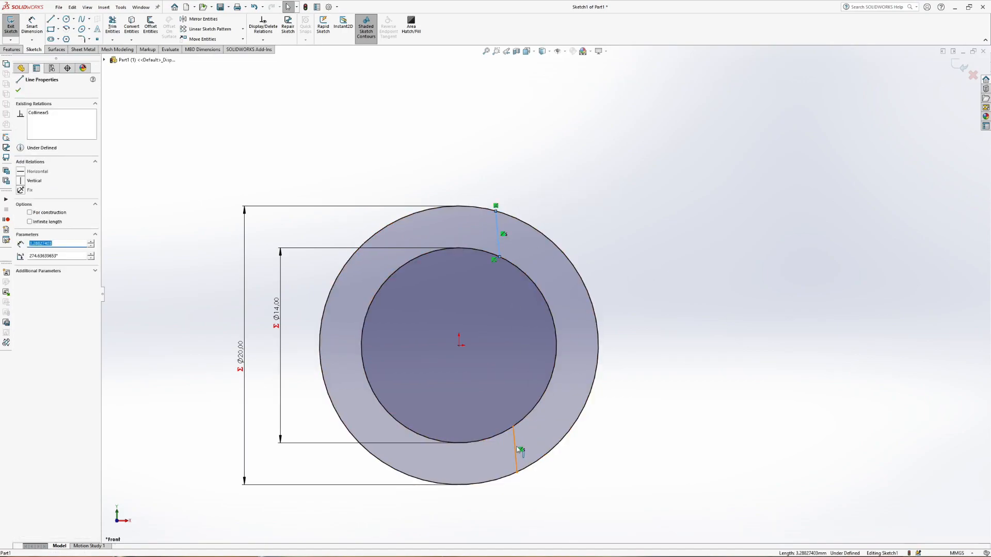
pyautogui.click(516, 450)
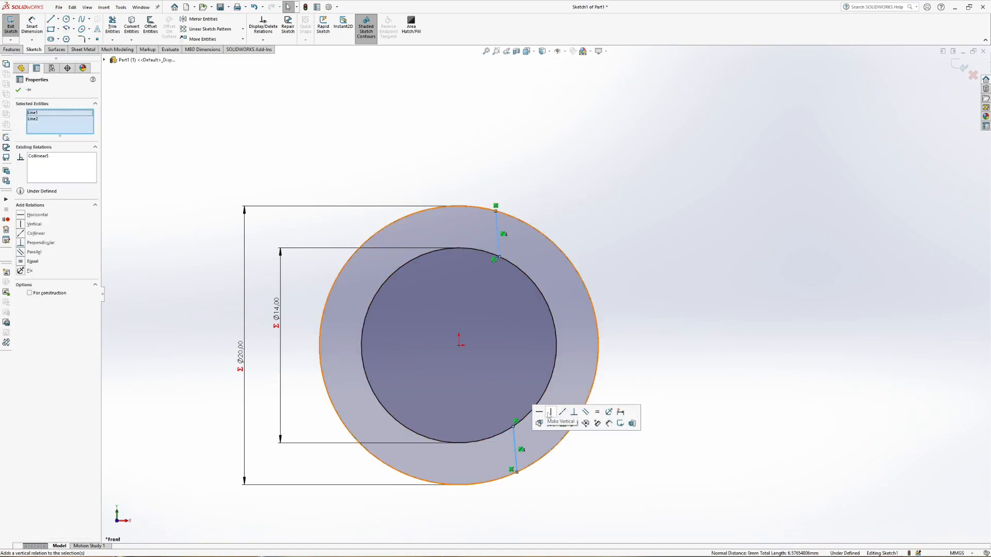
pyautogui.click(549, 412)
pyautogui.write('=')
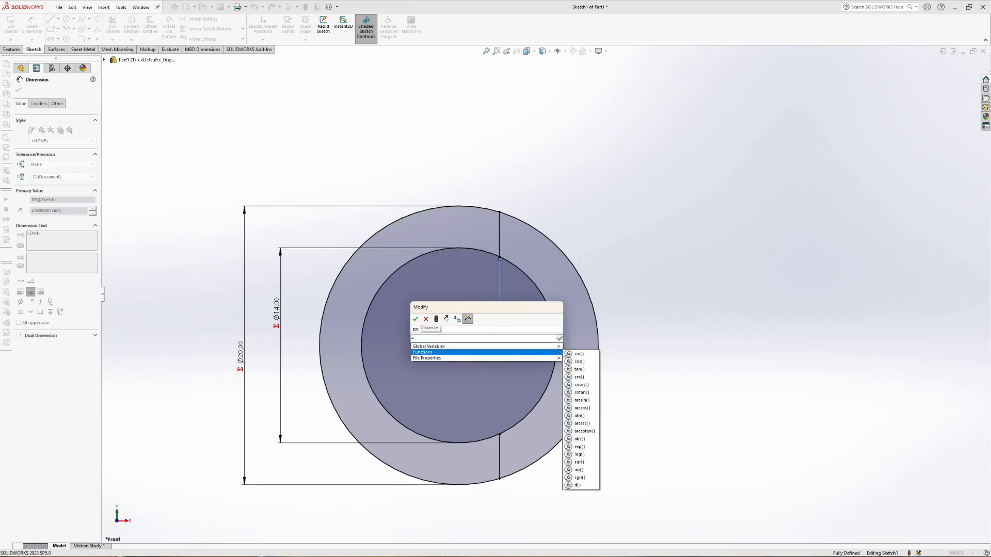
# Set the vertical lines' offset from the centre to 1.00 mm, fully defining the sketch.
pyautogui.write('1.00mm')
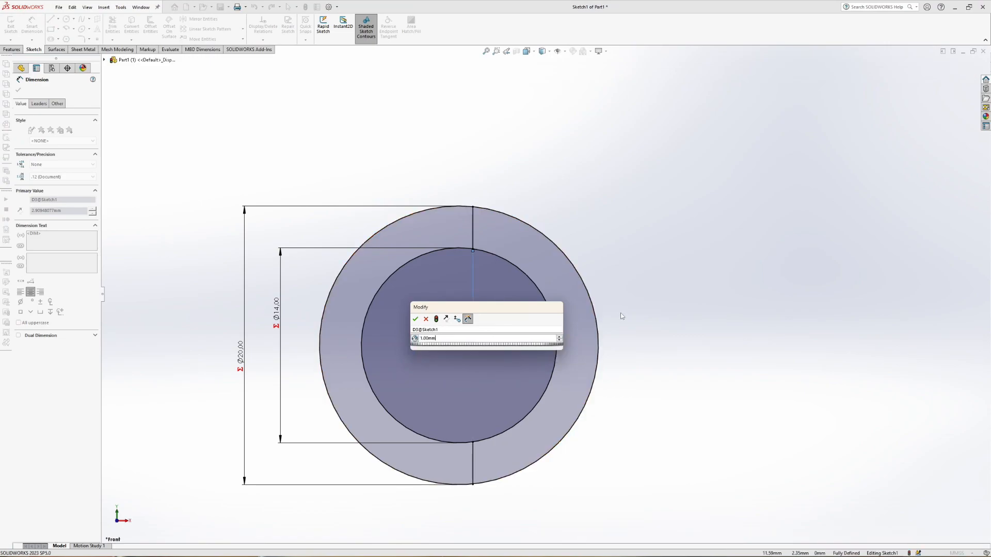
pyautogui.click(415, 319)
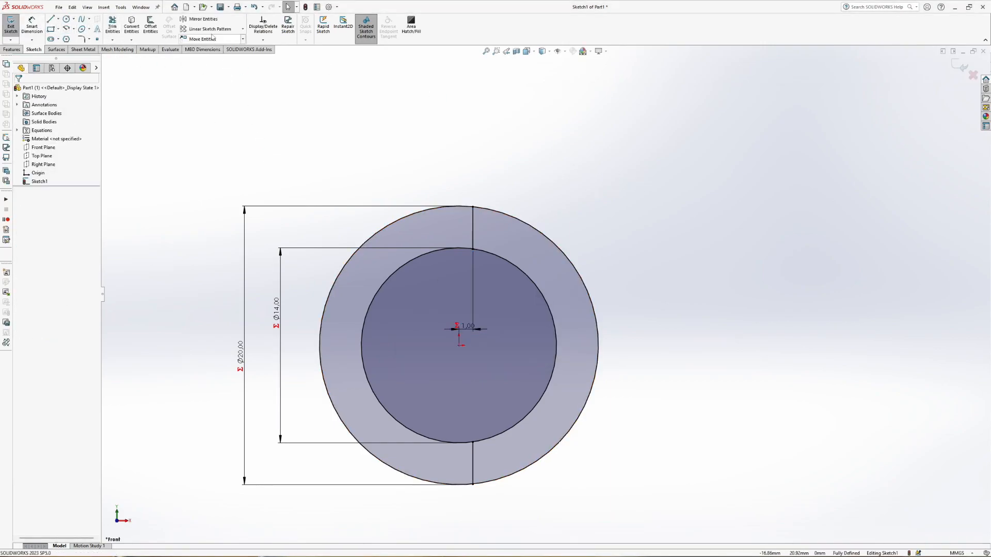
# Trim the ring's right half to construction geometry, leaving a C-shaped band.
pyautogui.click(112, 25)
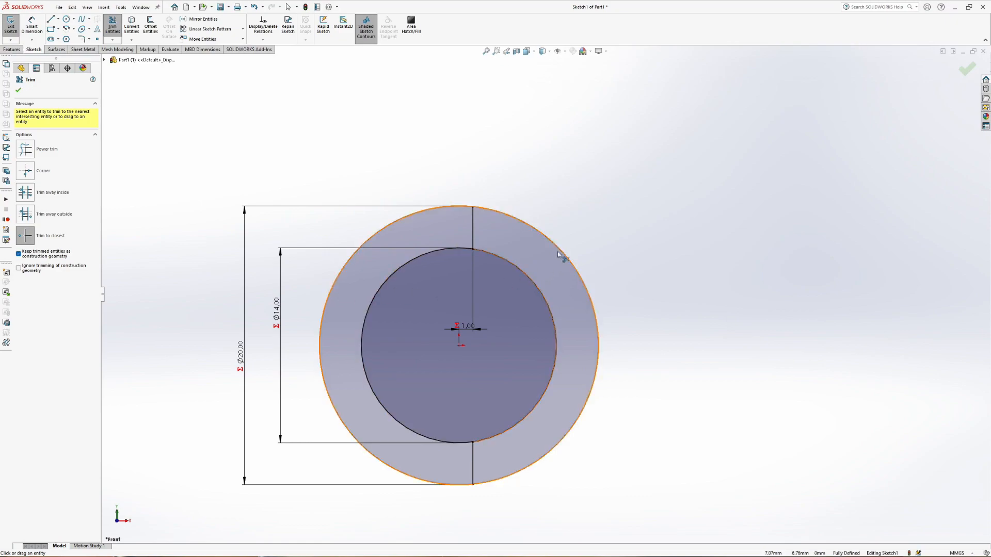
pyautogui.click(536, 288)
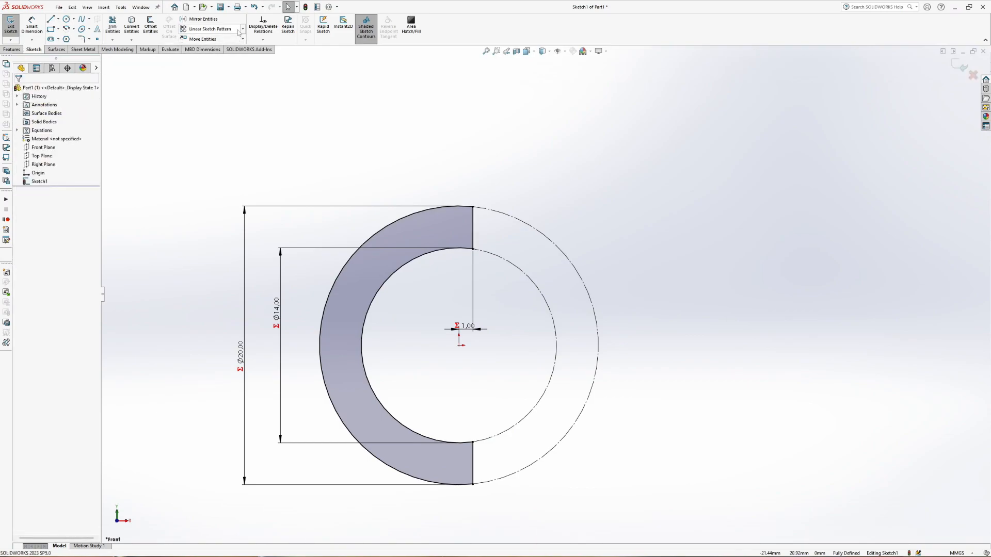
# Linear-pattern the C arcs and lines to 2 instances along X with dimensioned spacing.
pyautogui.click(210, 28)
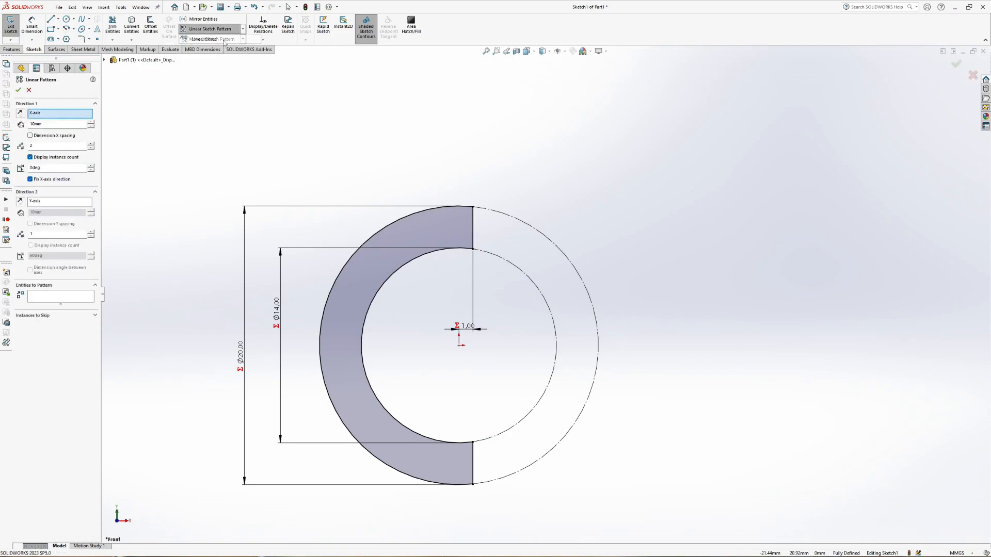
pyautogui.click(30, 136)
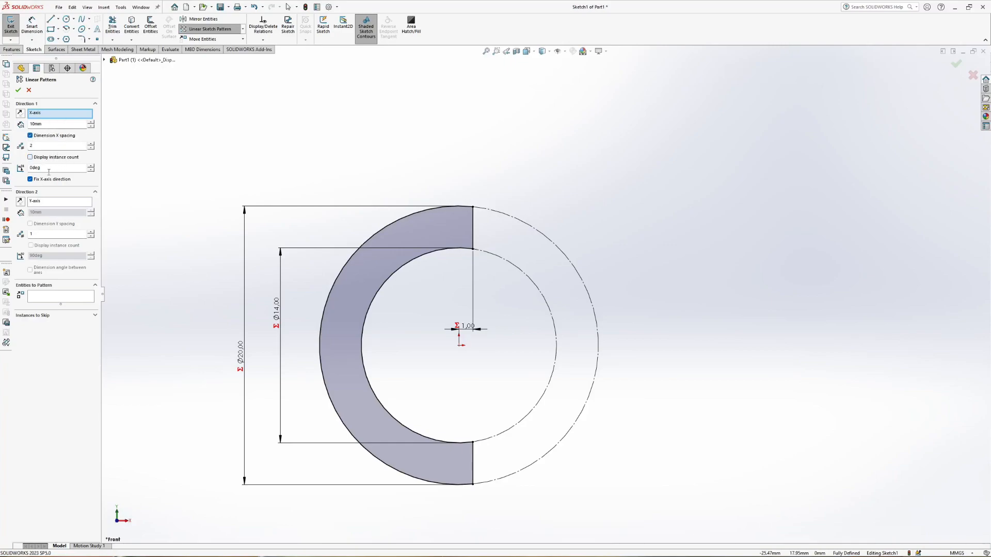
pyautogui.click(397, 263)
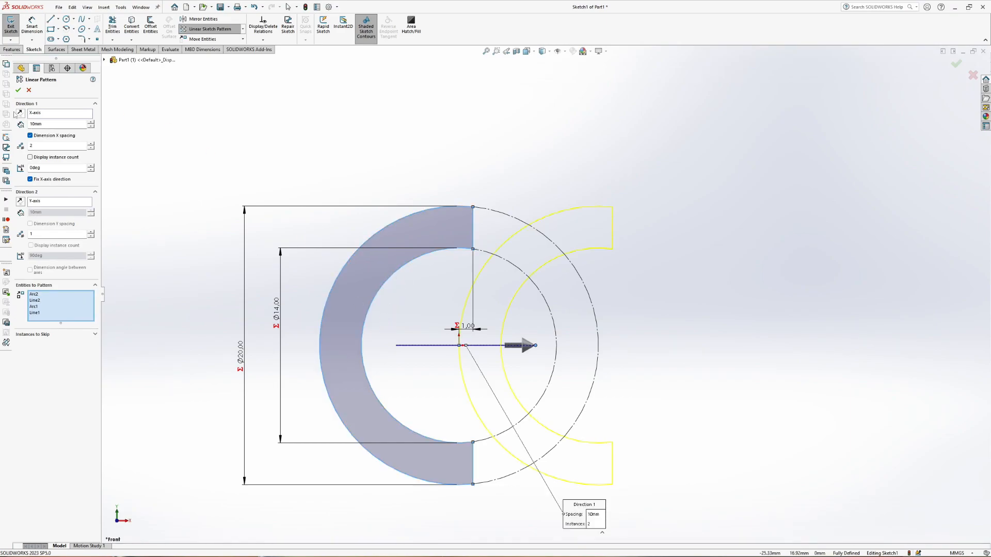
pyautogui.click(18, 90)
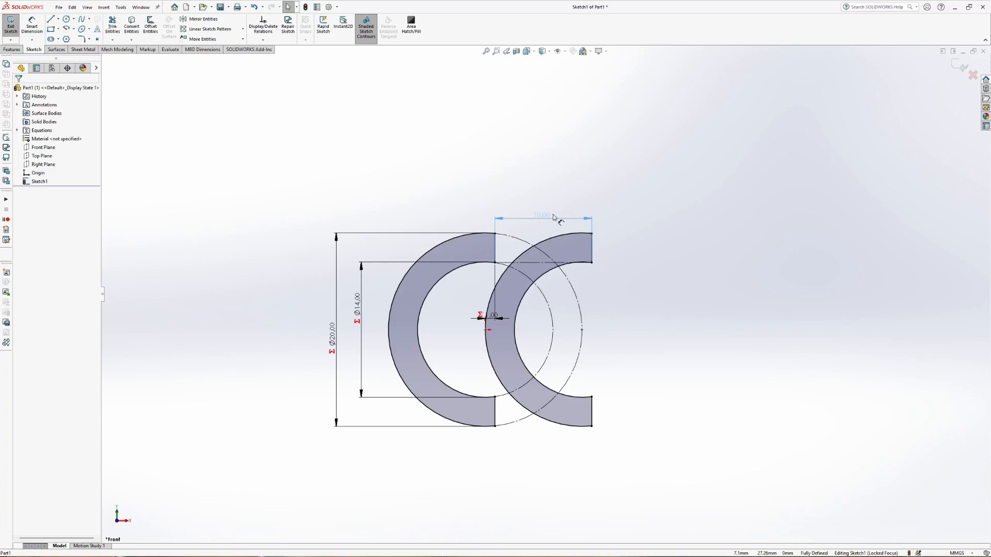
# Drive the pattern spacing with ="X"*17 so the C shapes sit 17.00 apart.
pyautogui.click(542, 216)
pyautogui.write('="X')
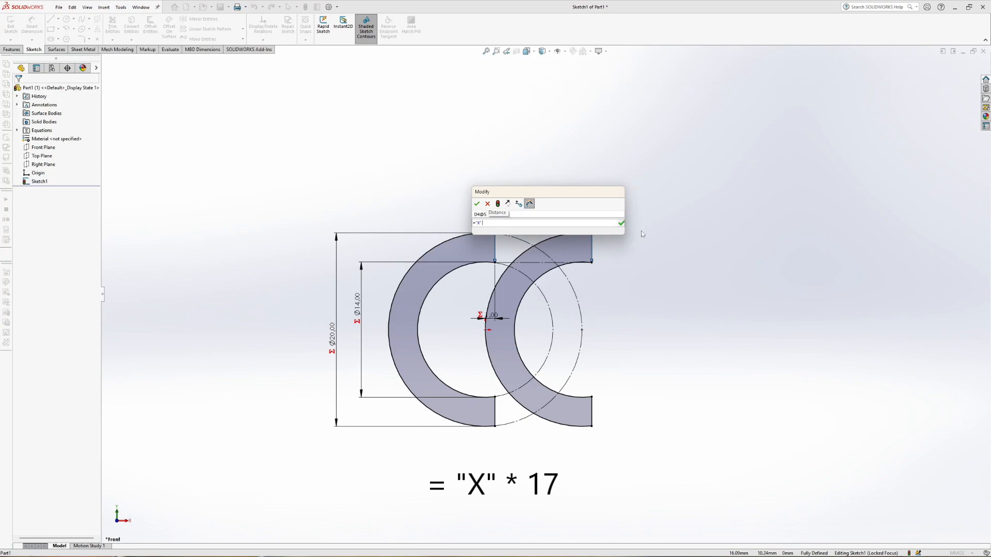
pyautogui.write('*17')
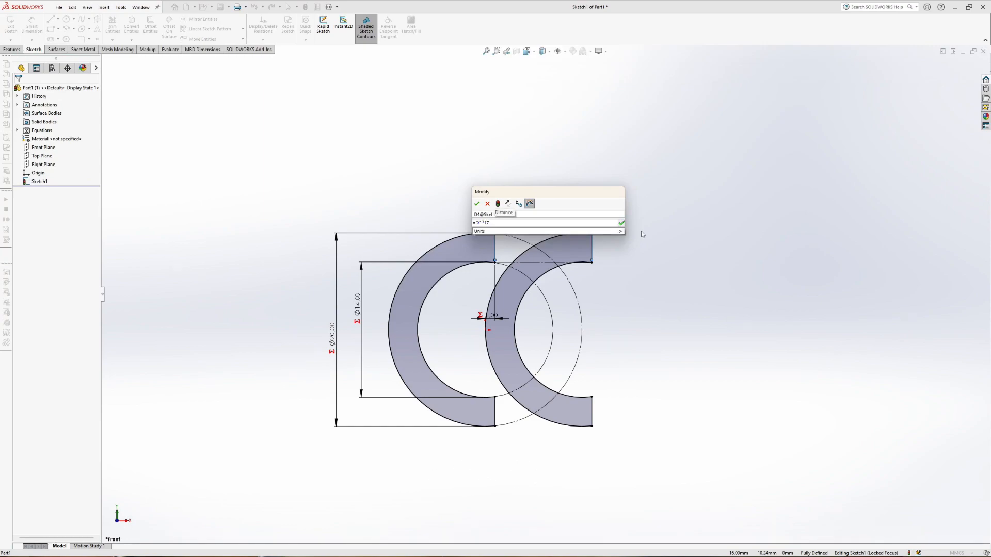
pyautogui.click(477, 204)
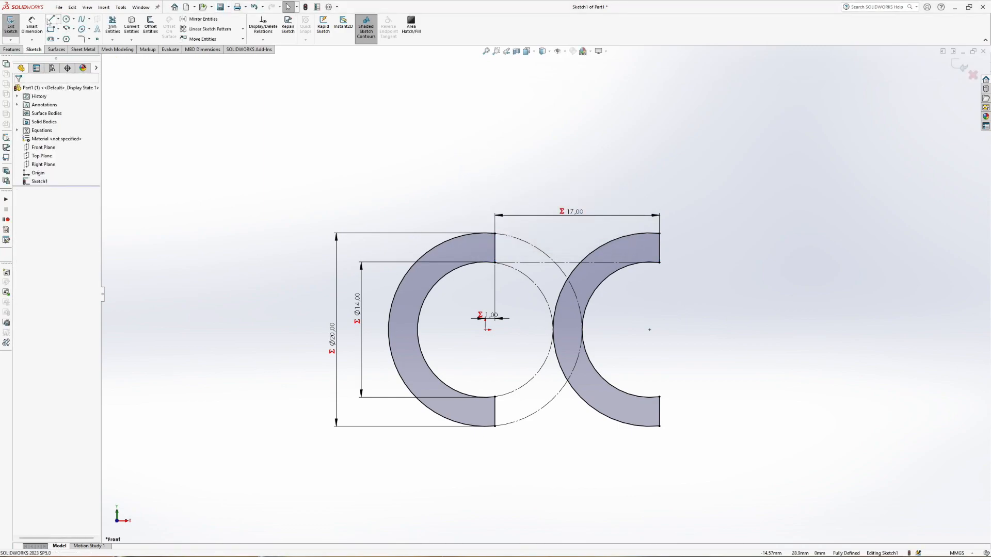
# Draw a rectangular bar in the right C and a horizontal centreline from the origin to it.
pyautogui.click(51, 22)
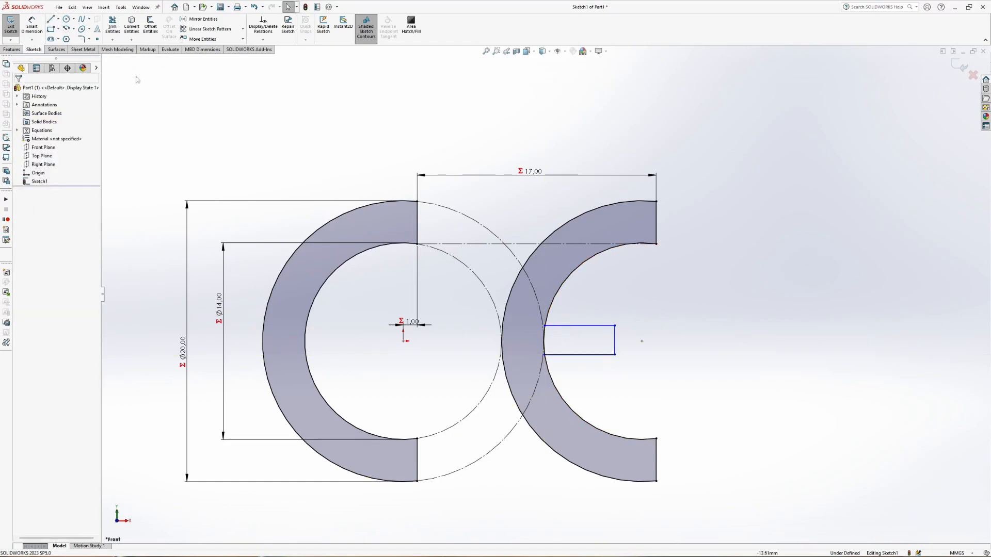
pyautogui.click(51, 20)
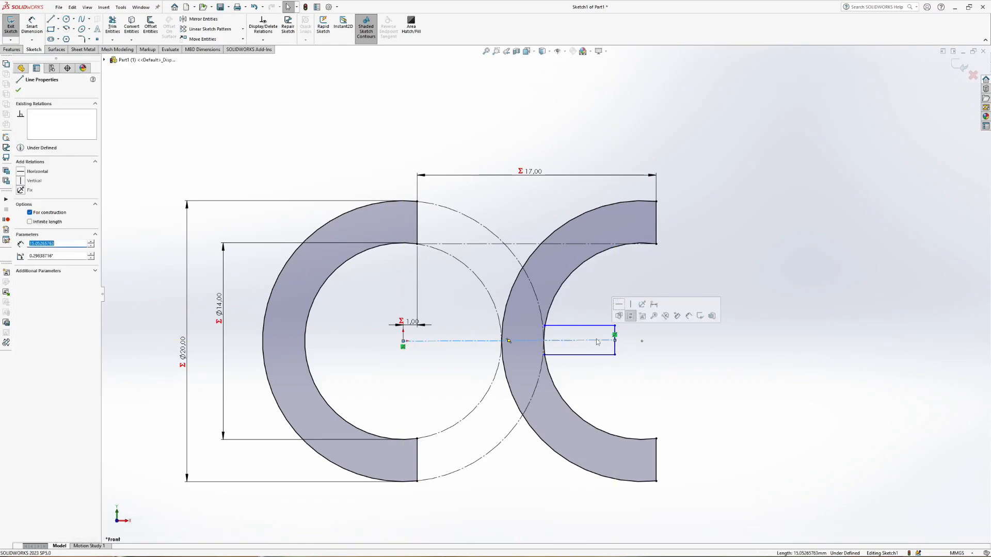
pyautogui.click(669, 267)
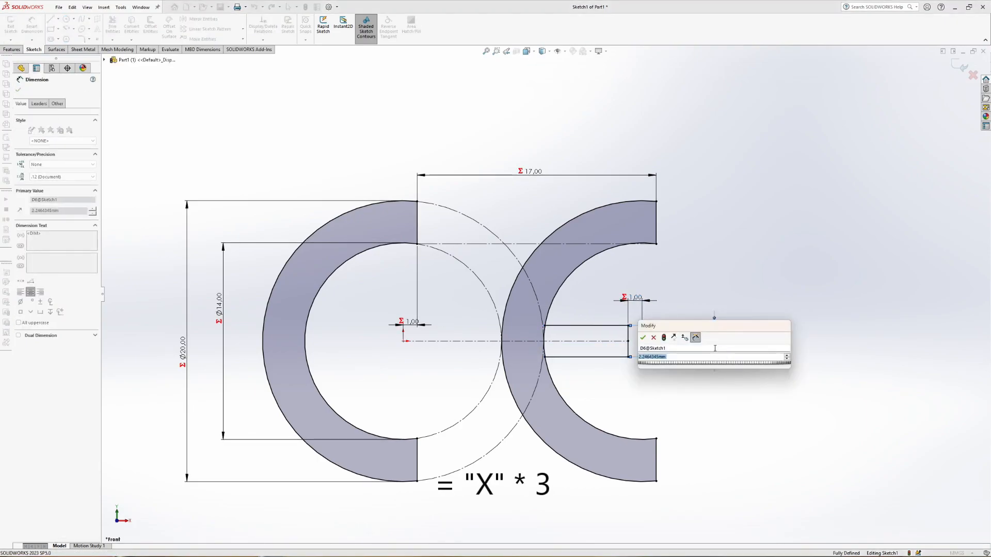
# Enter the equation ="X"*3 as the bar rectangle's length dimension.
pyautogui.write('="X"*3')
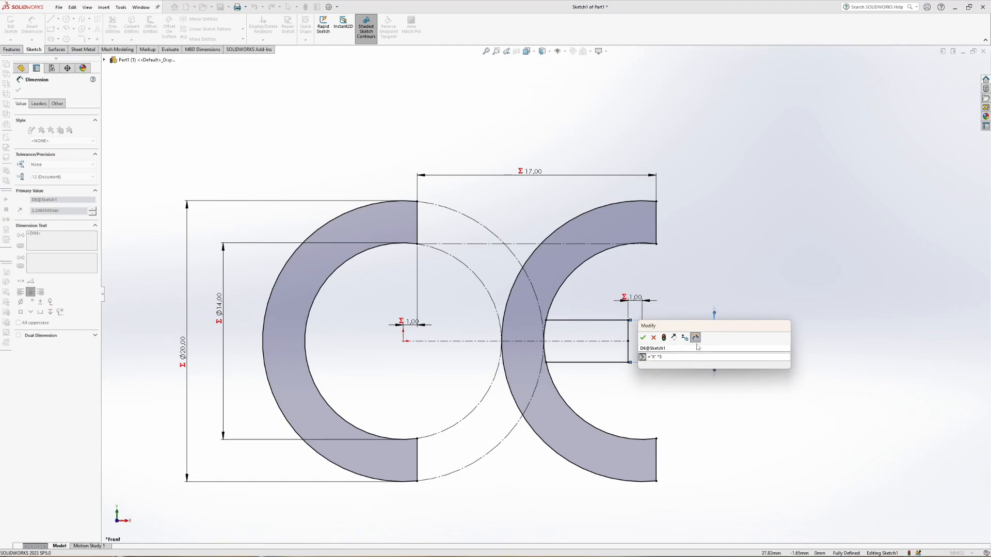
# Confirm the 3.00 bar dimension, trim it into the right C and exit Sketch1.
pyautogui.click(643, 337)
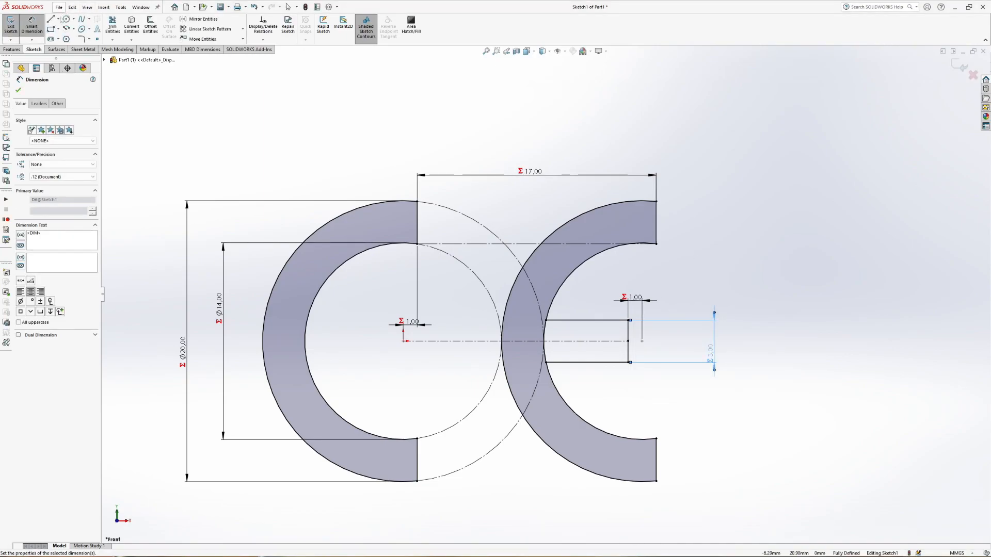
pyautogui.click(112, 27)
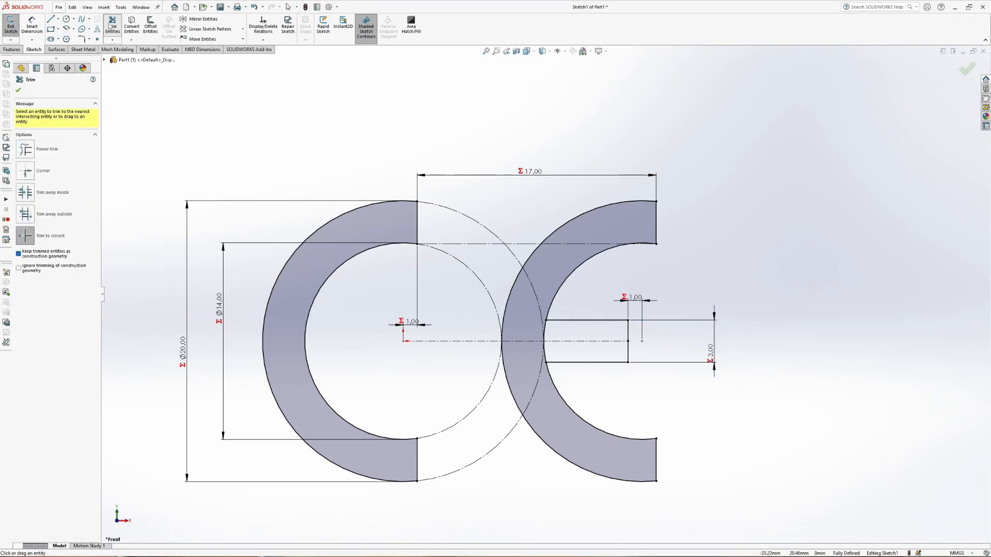
pyautogui.scroll(3)
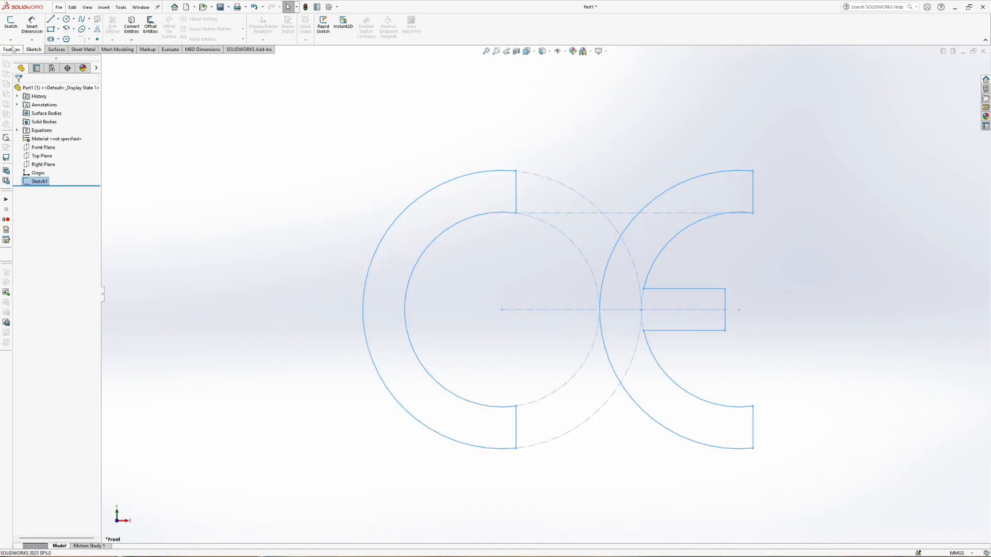
# Test-extrude the sketch and change global variable X from 1 to 2 in Equations.
pyautogui.click(13, 23)
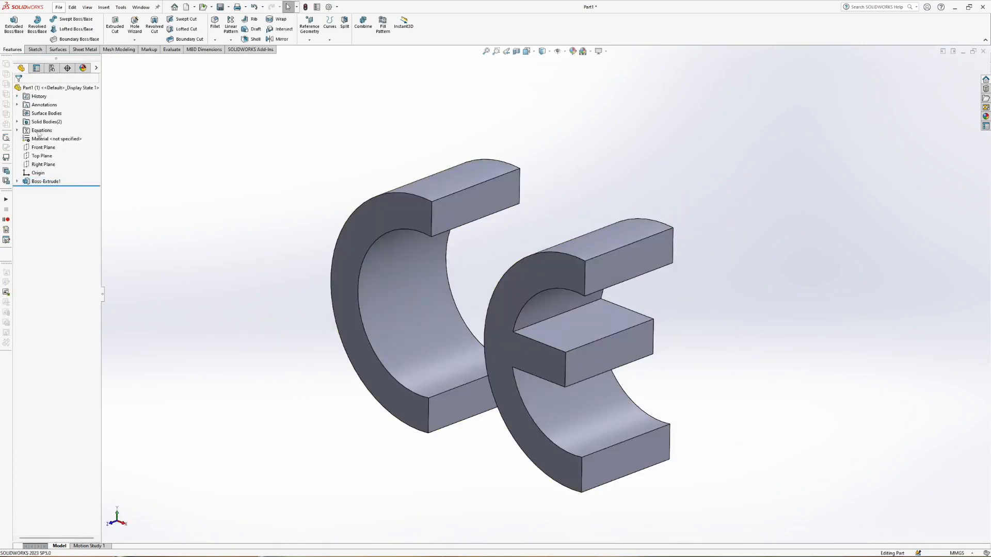
pyautogui.doubleClick(41, 130)
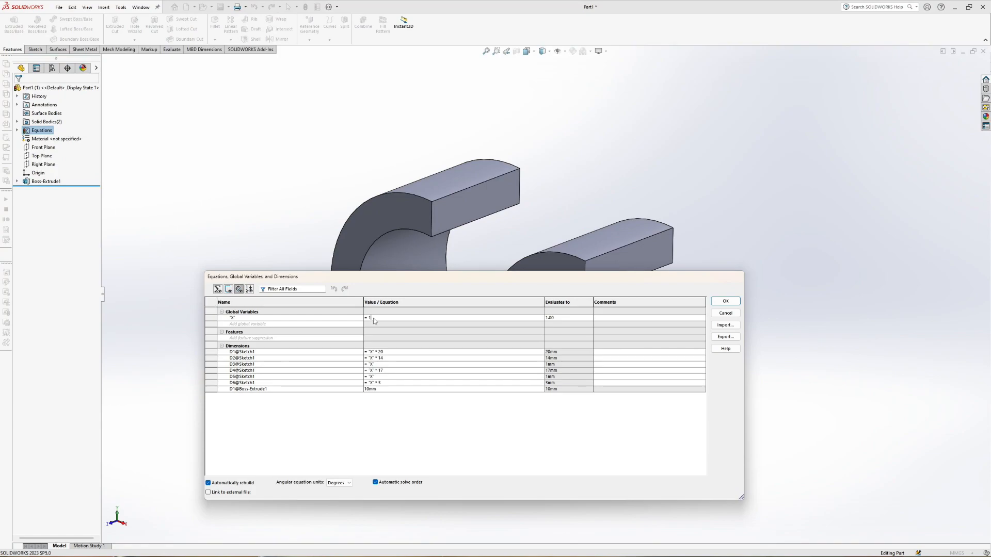
pyautogui.write('2')
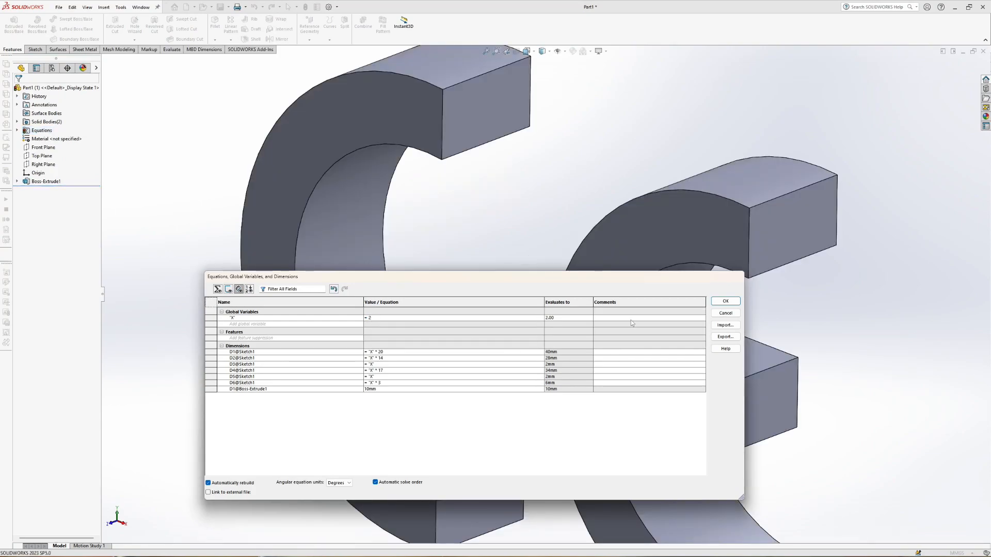
pyautogui.click(724, 300)
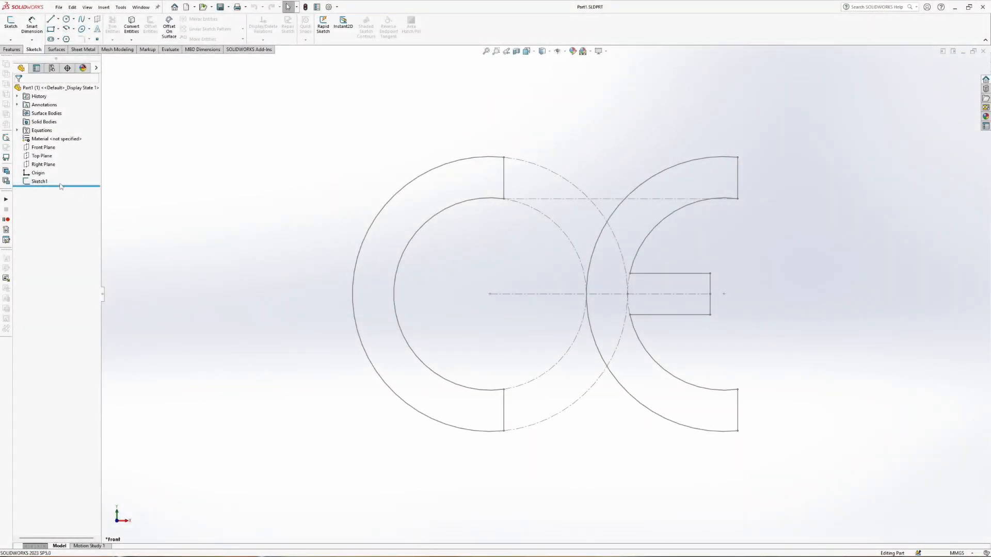
# Make the whole CE logo in Sketch1 a block with its insertion point placed, creating Block1-1.
pyautogui.doubleClick(40, 181)
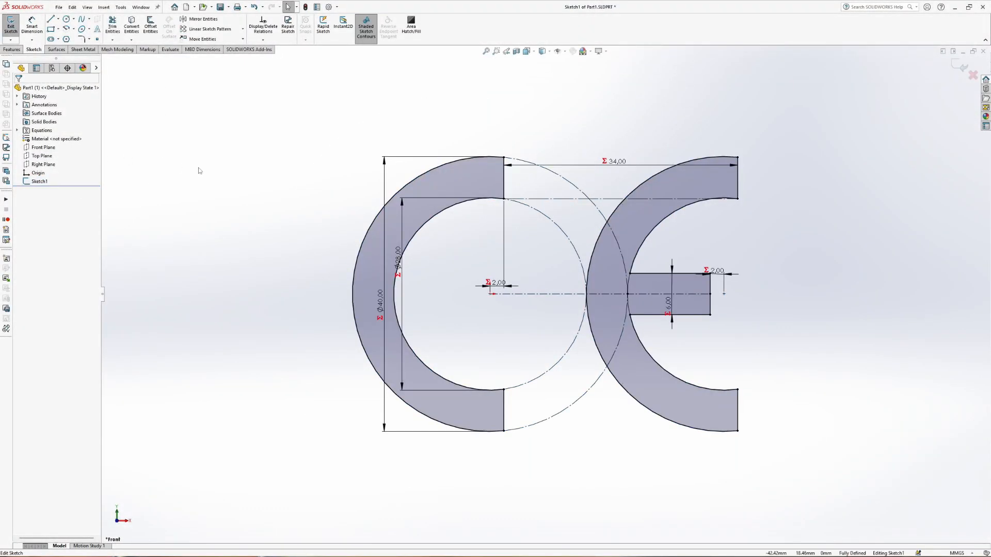
pyautogui.moveTo(6, 258)
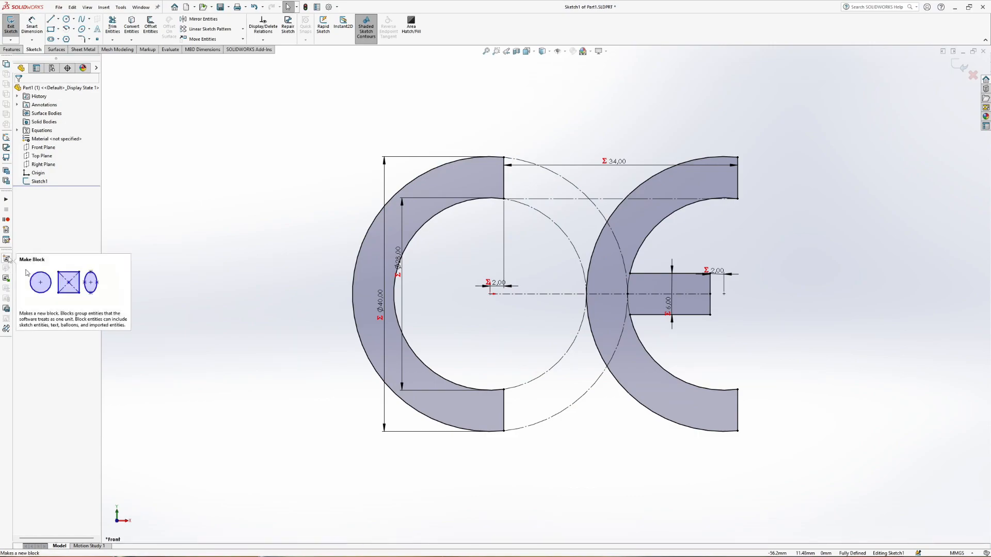
pyautogui.click(6, 259)
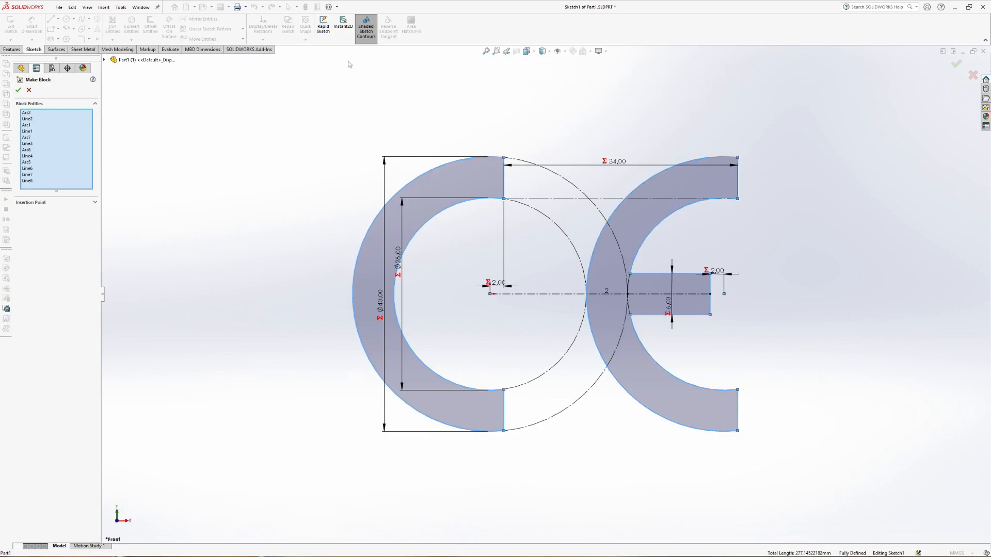
pyautogui.moveTo(128, 176)
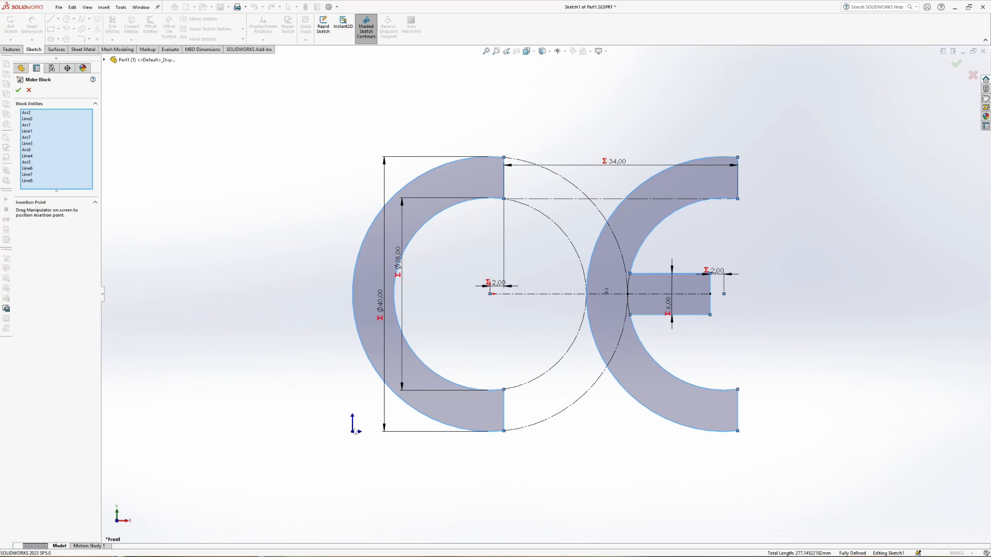
pyautogui.moveTo(352, 423); pyautogui.dragTo(356, 294)
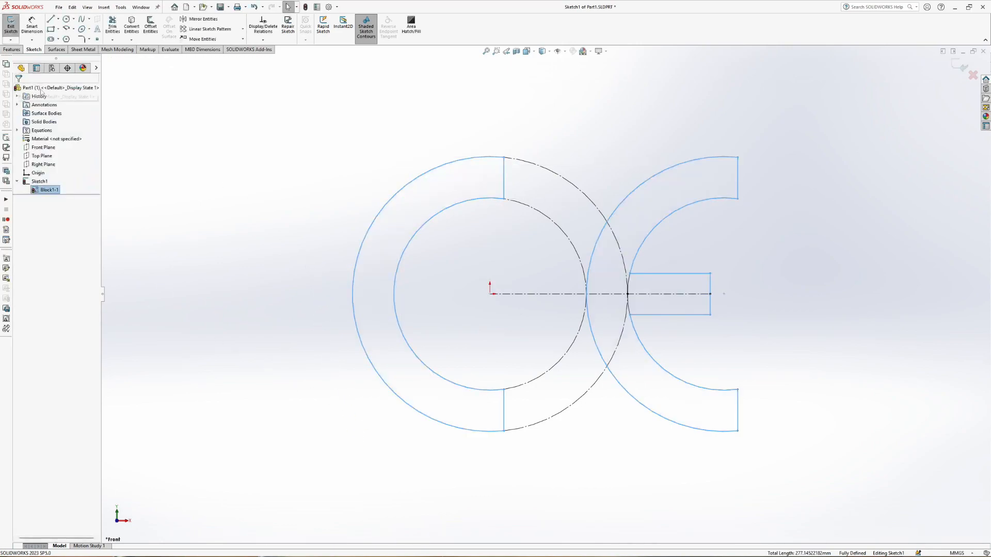
pyautogui.click(165, 197)
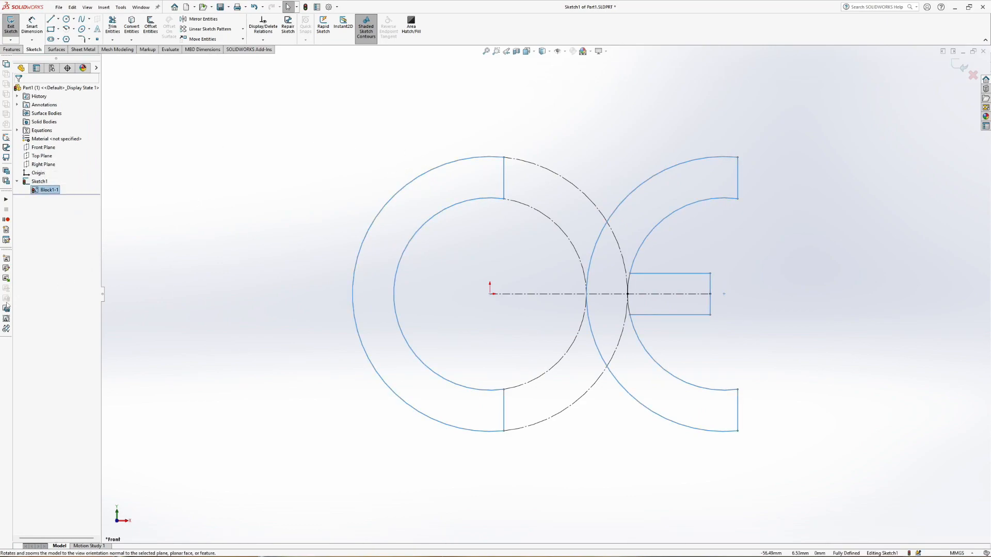
# Save Block1-1 as block file CE LOGO and switch to the Cube CE logo part.
pyautogui.click(33, 8)
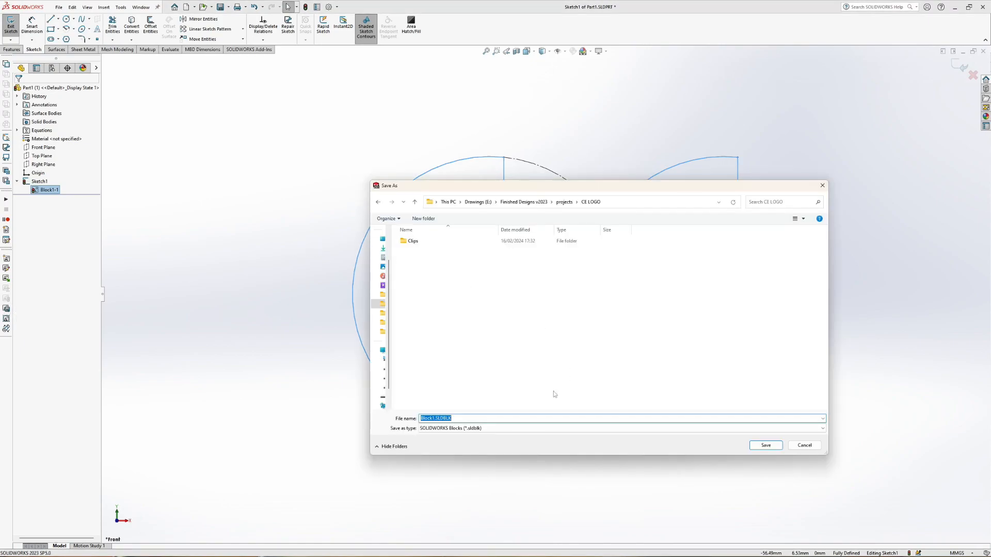
pyautogui.click(457, 418)
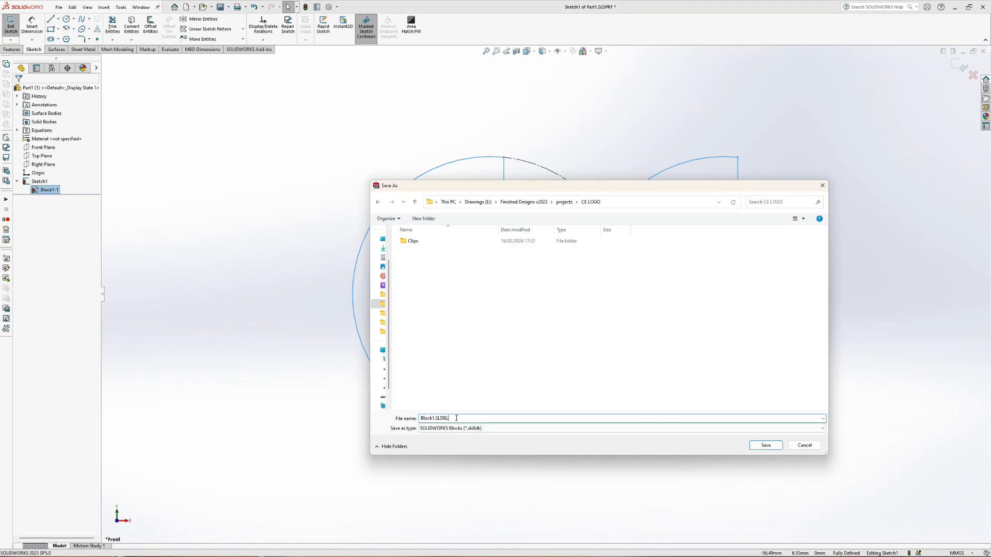
pyautogui.write('CE LOGO')
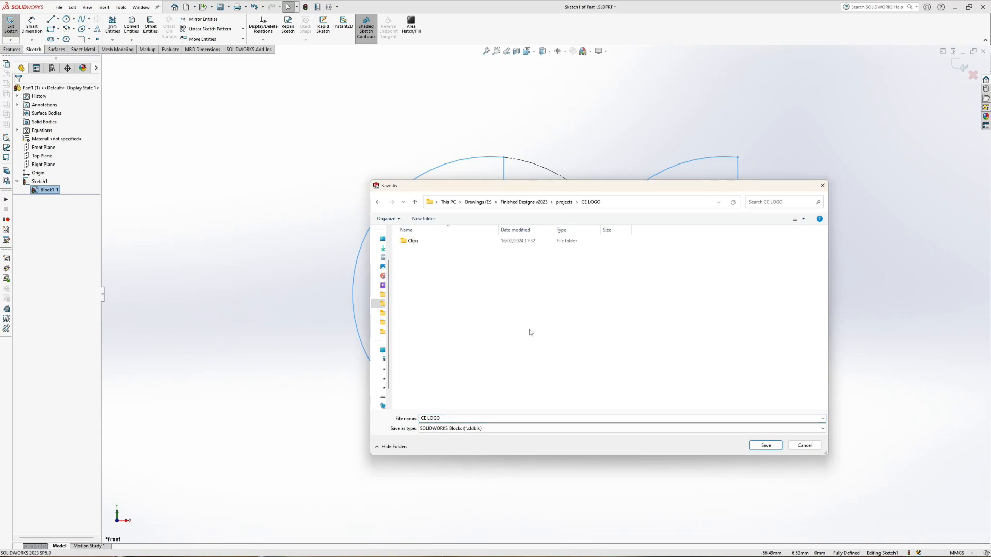
pyautogui.click(764, 445)
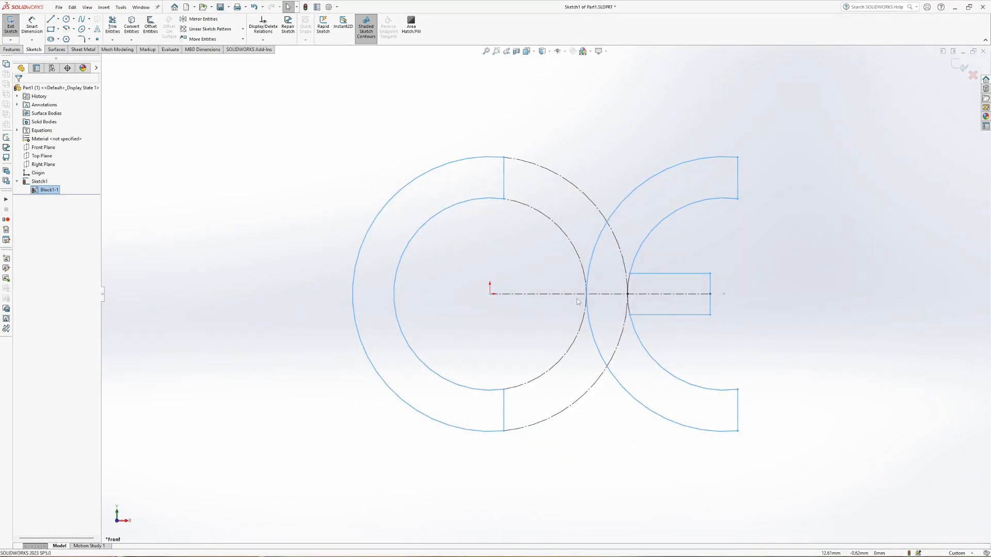
pyautogui.click(11, 24)
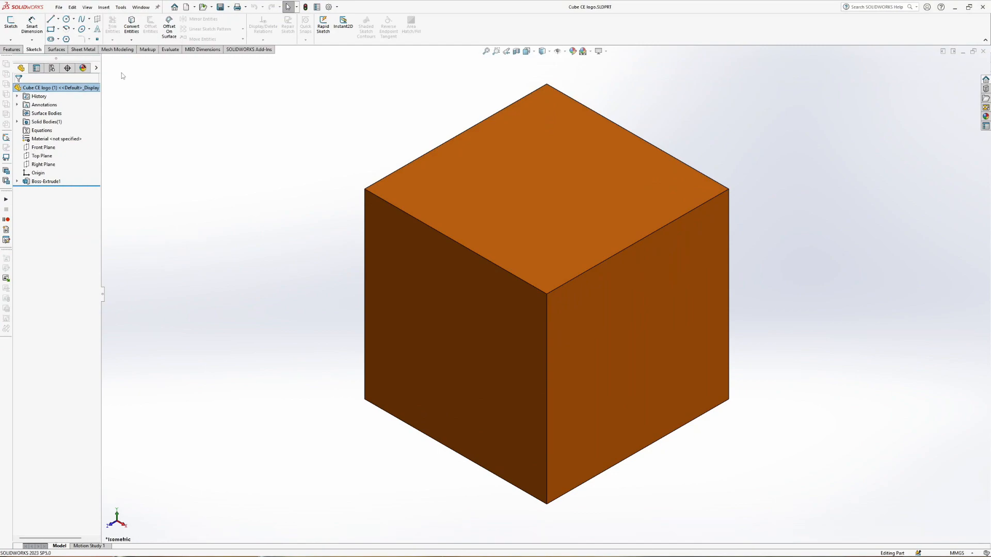
# Start Sketch2 on the cube's front face viewed normal-to and begin Insert Block.
pyautogui.click(10, 50)
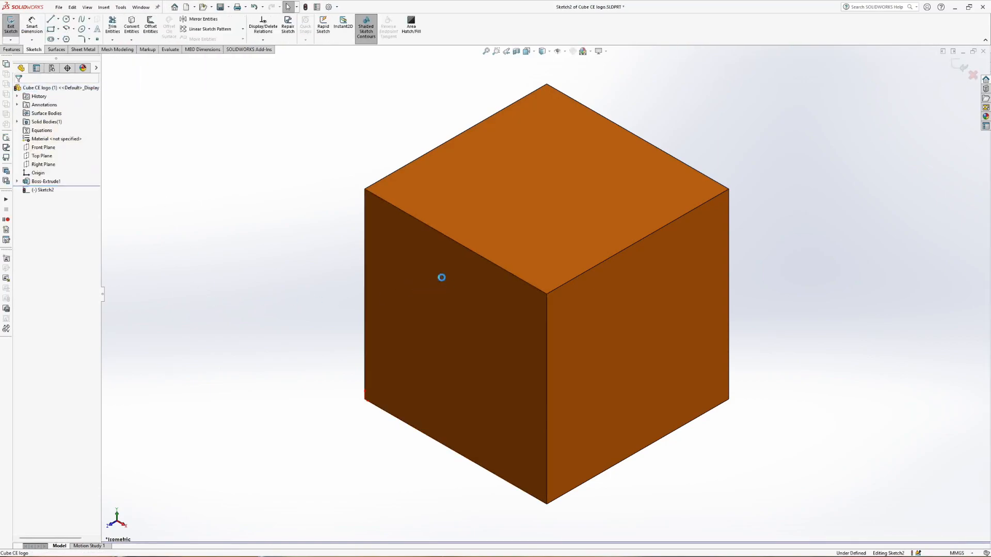
pyautogui.click(60, 19)
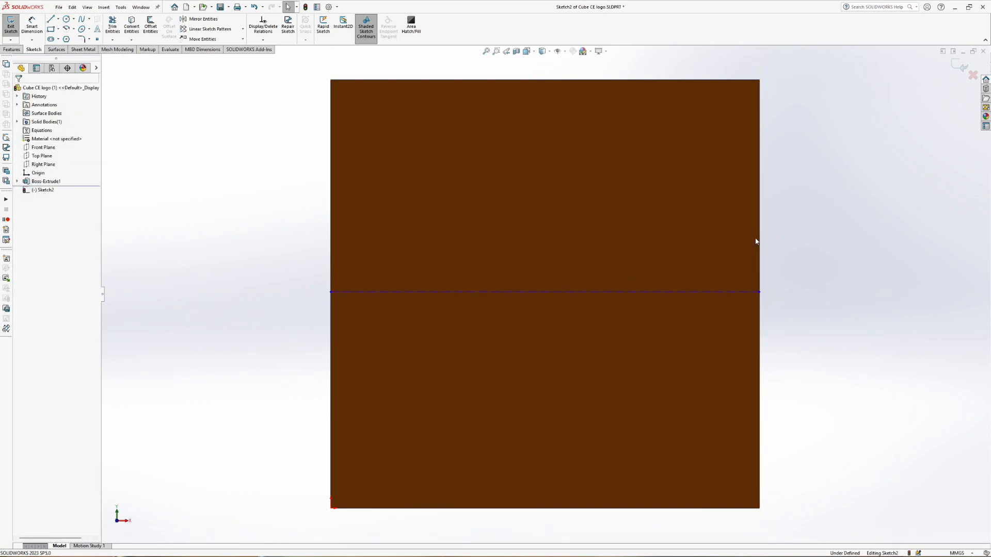
pyautogui.click(331, 291)
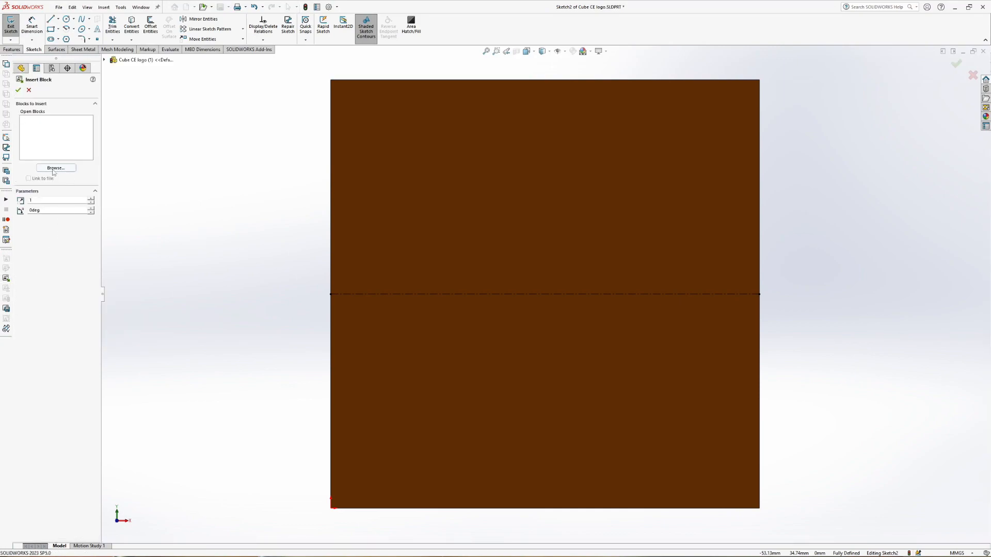
# Browse to CE LOGO.SLDBLK, place it on the face and dimension it 10 mm from the edge.
pyautogui.click(56, 167)
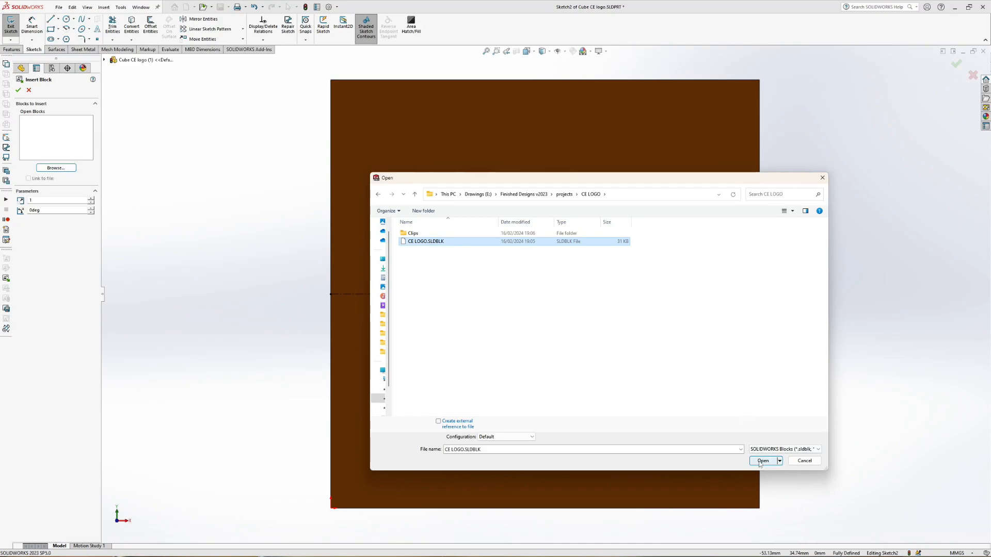
pyautogui.click(763, 460)
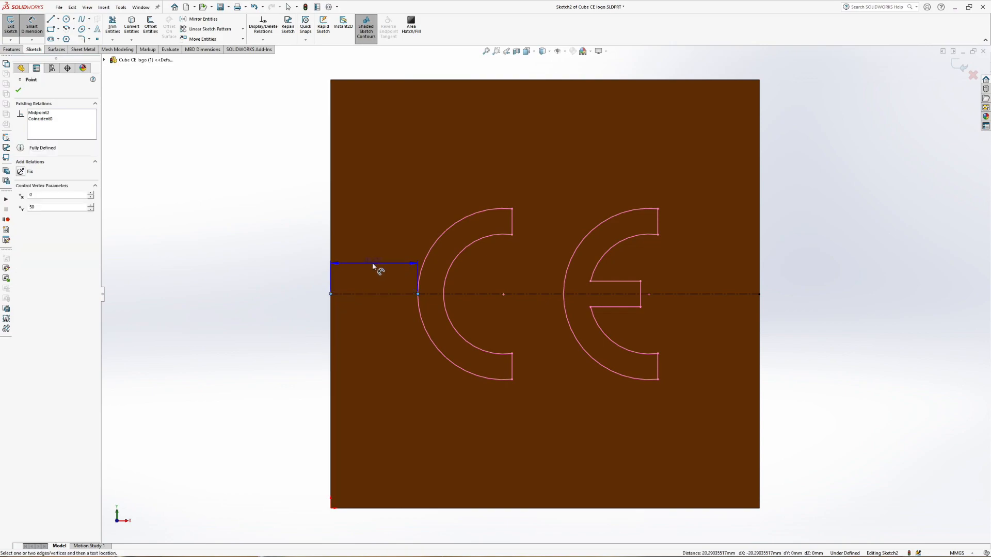
pyautogui.click(351, 259)
pyautogui.write('1')
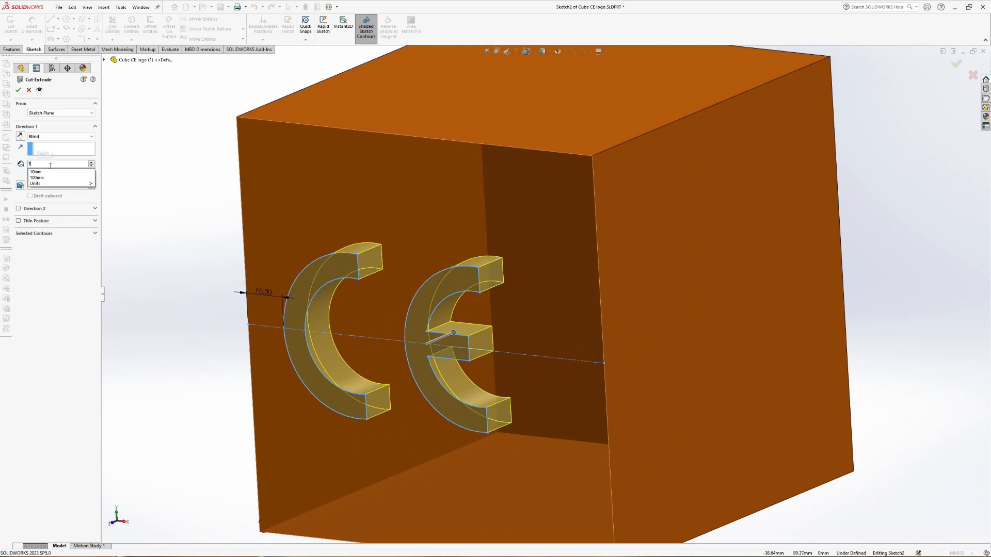
# Set the block's scale to 1.3 and angle to 5 degrees with Lock angle ticked.
pyautogui.click(19, 89)
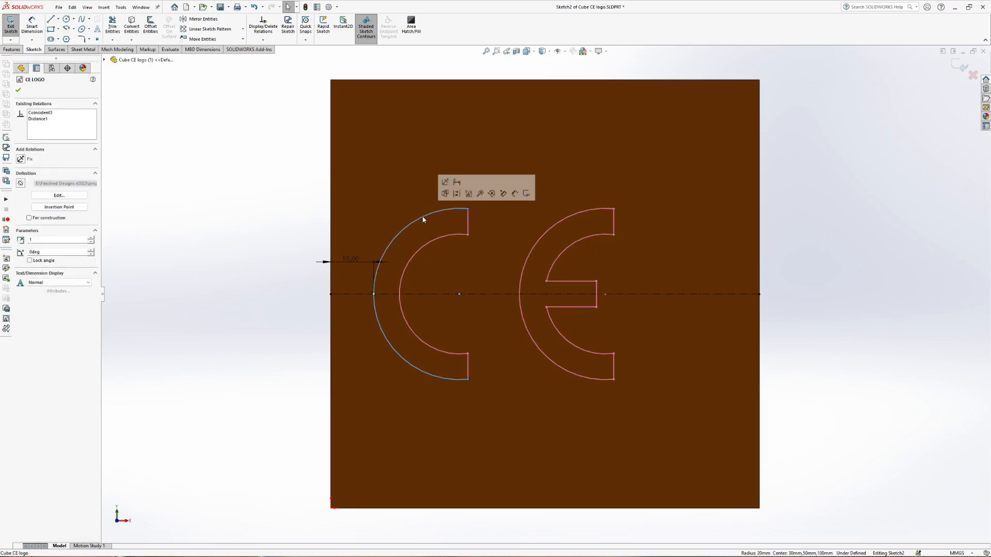
pyautogui.write('1.2')
pyautogui.write('5')
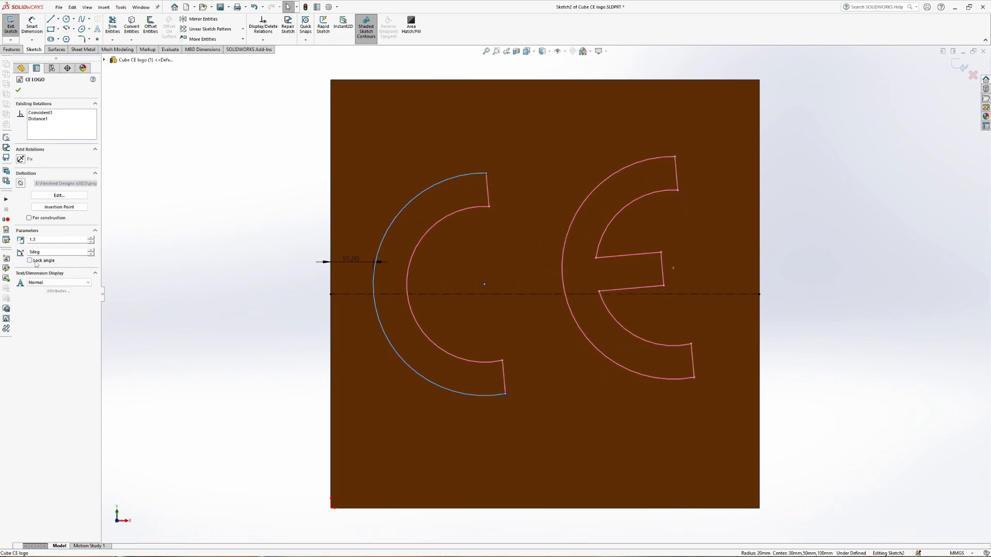
pyautogui.click(29, 260)
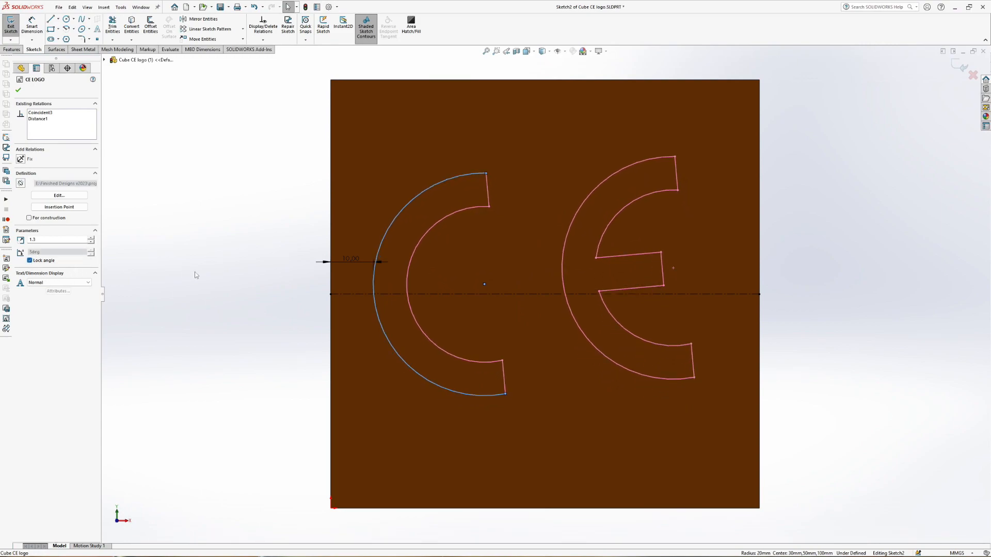